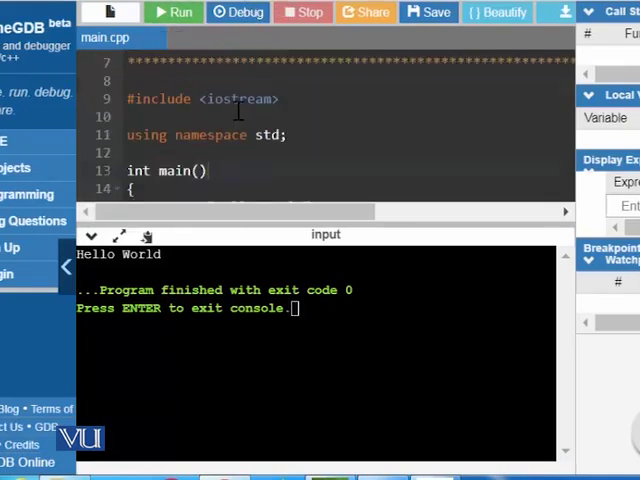
{"action": "mouse_move", "coordinate": [232, 100]}
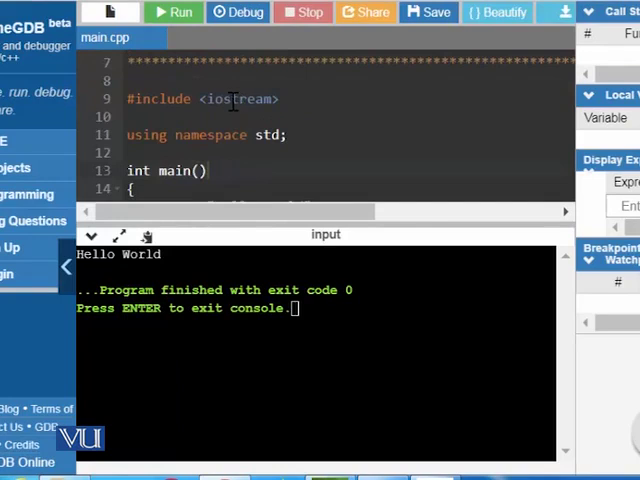
- Select the Hello World text inside the cout quotes in main and delete it
{"action": "scroll", "scroll_direction": "down", "scroll_amount": 3}
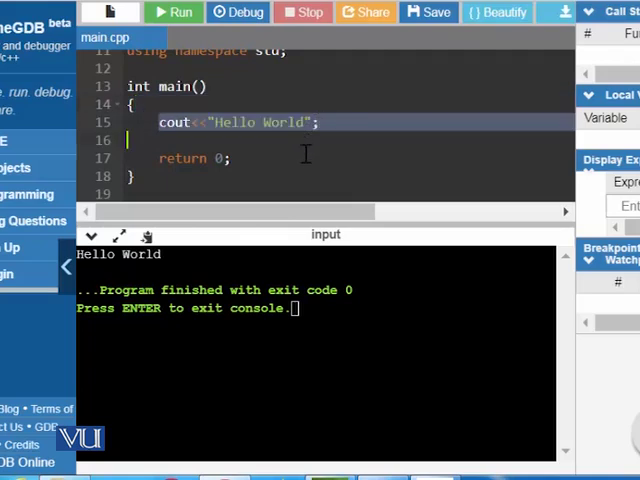
{"action": "left_click", "coordinate": [172, 122]}
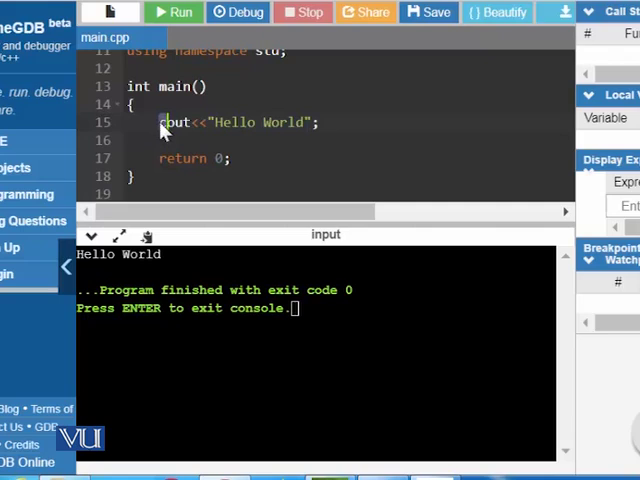
{"action": "double_click", "coordinate": [176, 122]}
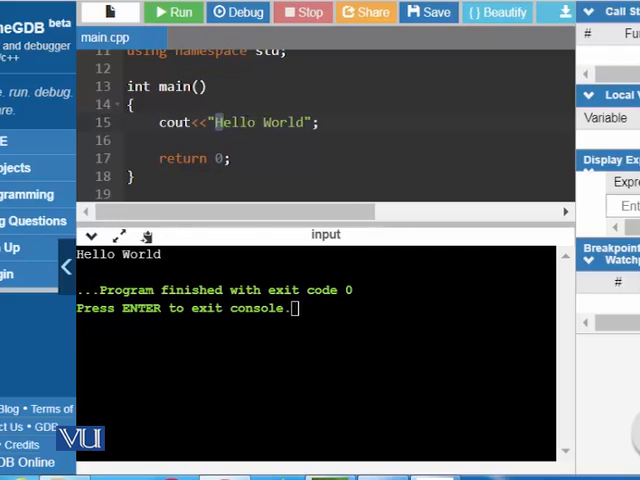
{"action": "mouse_move", "coordinate": [392, 152]}
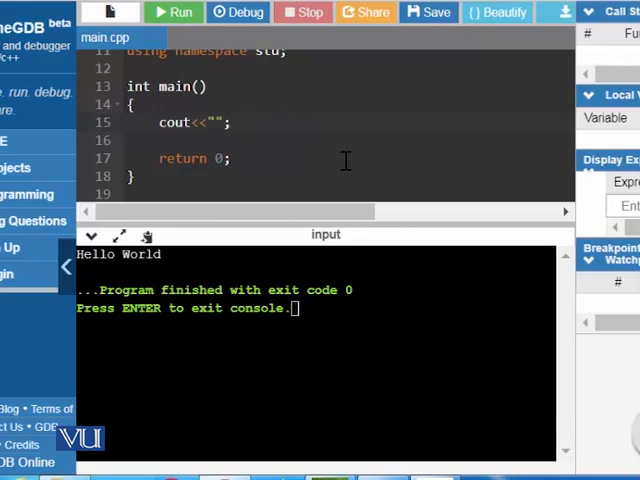
- Make the cout statement print 'Hello to ITP Course' and run the program to see it
{"action": "type", "text": "Hel"}
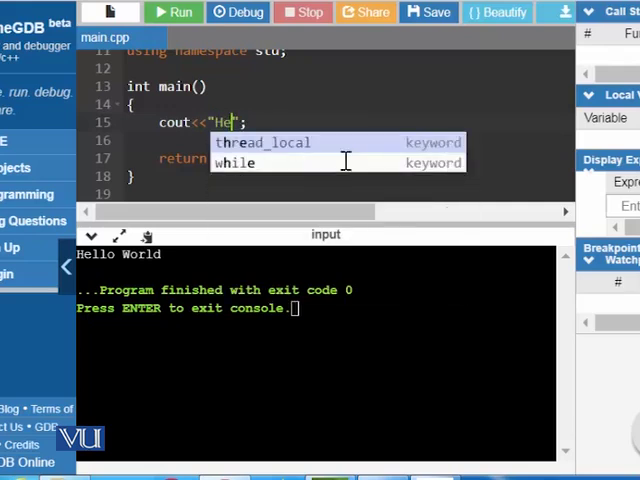
{"action": "type", "text": "llo to"}
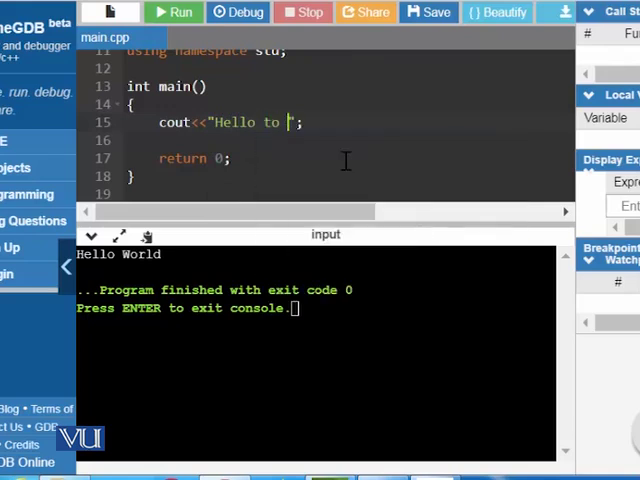
{"action": "type", "text": "ITP"}
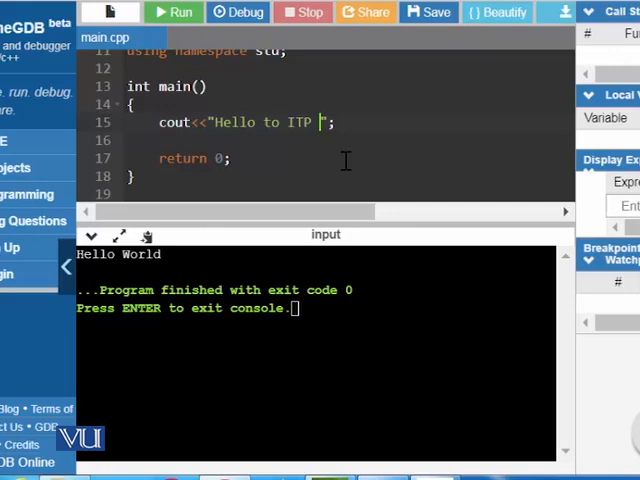
{"action": "type", "text": "Cours"}
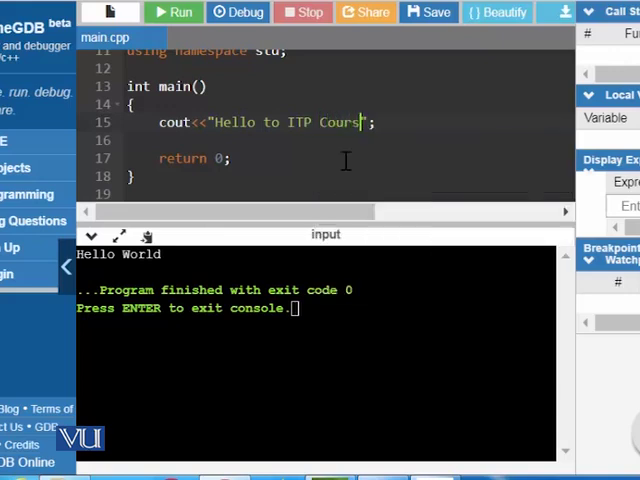
{"action": "type", "text": "e"}
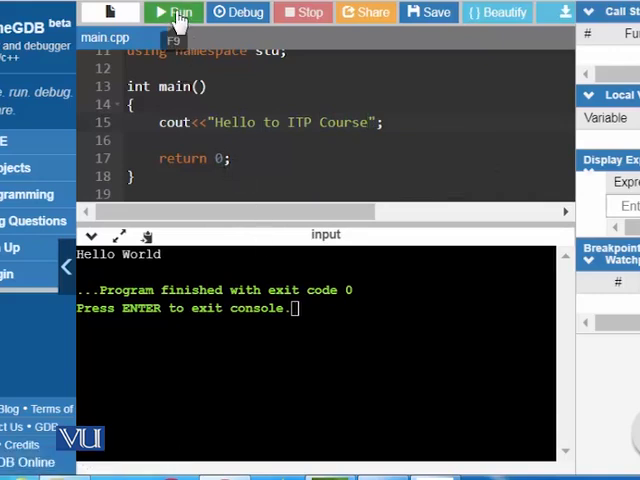
{"action": "left_click", "coordinate": [178, 12]}
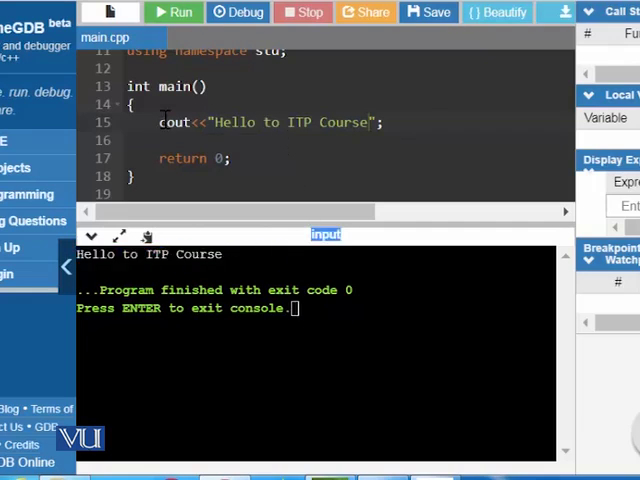
{"action": "mouse_move", "coordinate": [272, 122]}
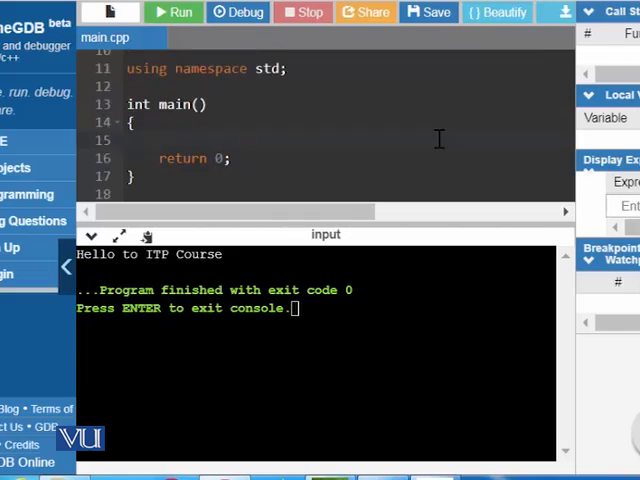
- Replace the cout line with the declaration int price; inside main
{"action": "type", "text": "int"}
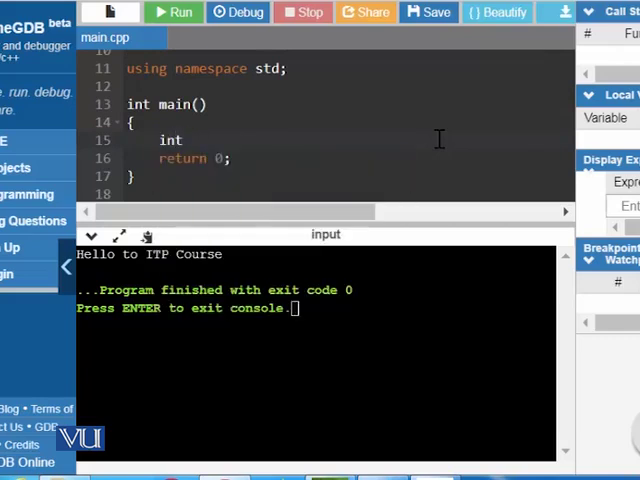
{"action": "type", "text": "pri"}
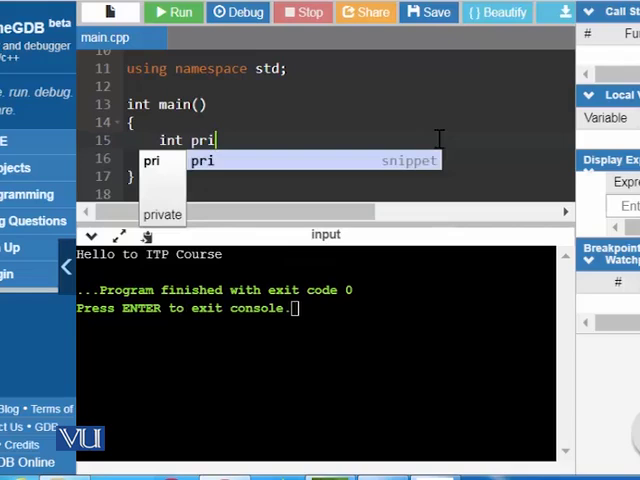
{"action": "type", "text": "ce;"}
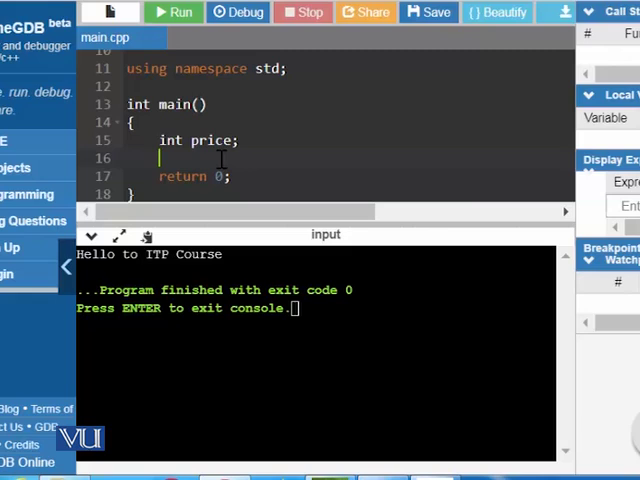
- Declare float shippingprice; on the line below int price
{"action": "type", "text": "float"}
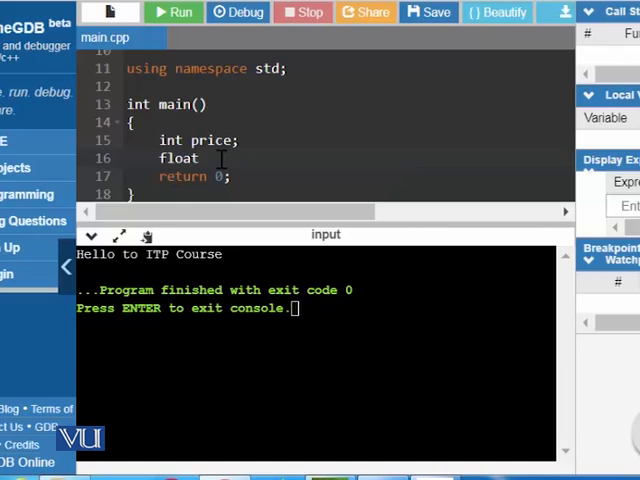
{"action": "type", "text": "p"}
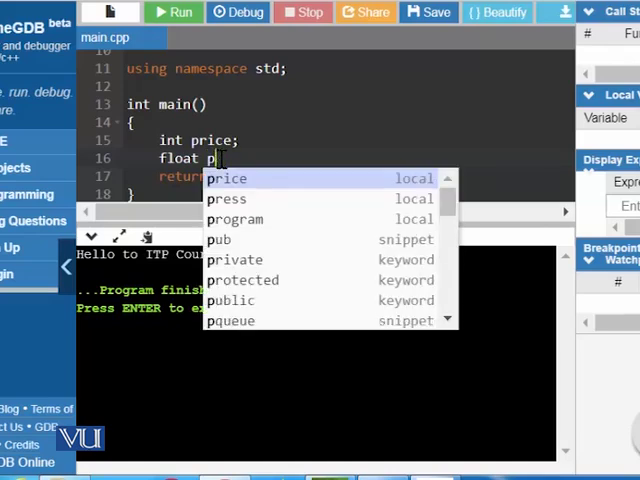
{"action": "type", "text": "ship"}
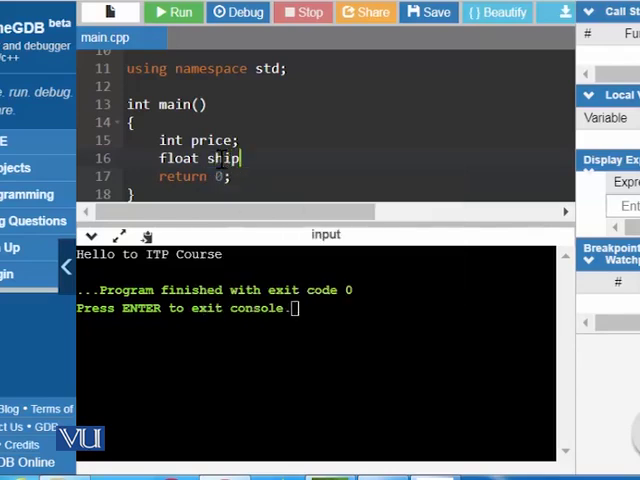
{"action": "type", "text": "pingp"}
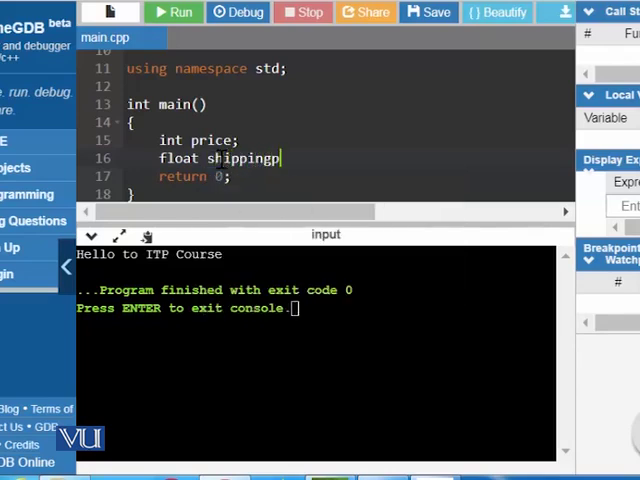
{"action": "type", "text": "rice;"}
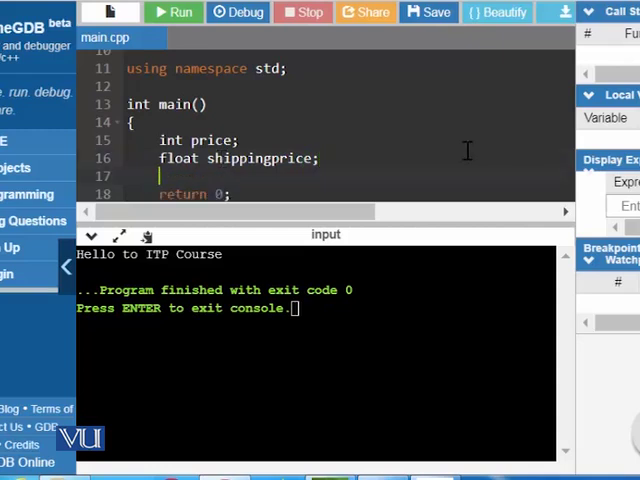
{"action": "mouse_move", "coordinate": [392, 138]}
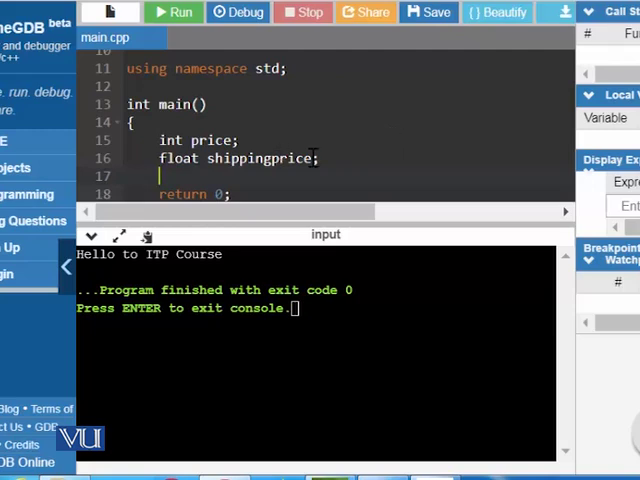
{"action": "double_click", "coordinate": [262, 158]}
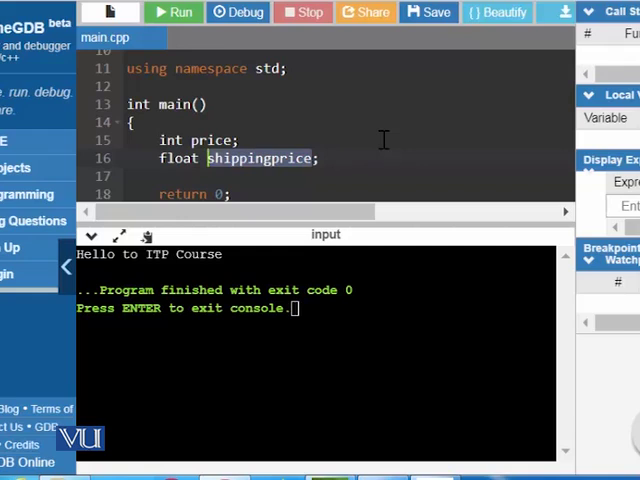
{"action": "mouse_move", "coordinate": [318, 158]}
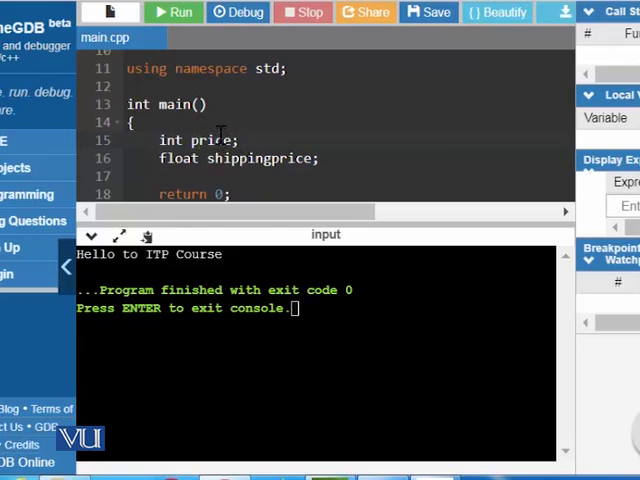
{"action": "mouse_move", "coordinate": [210, 140]}
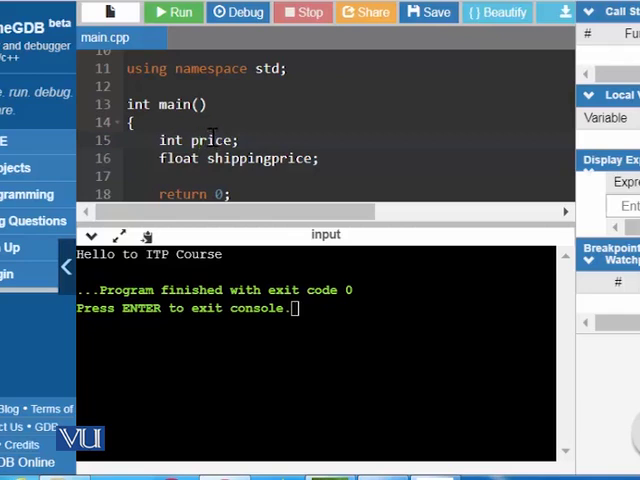
- Declare char grade; below shippingprice and select the three declarations
{"action": "left_click", "coordinate": [324, 158]}
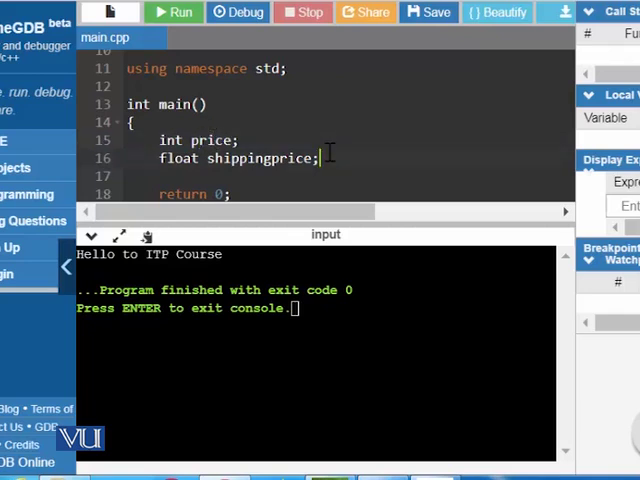
{"action": "type", "text": "char"}
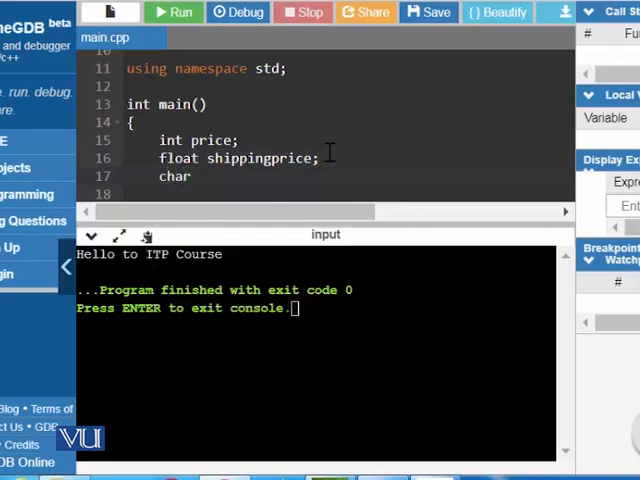
{"action": "type", "text": "grade;"}
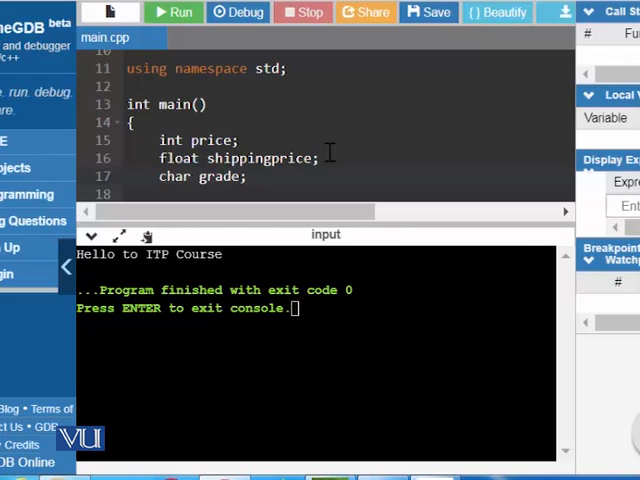
{"action": "double_click", "coordinate": [220, 176]}
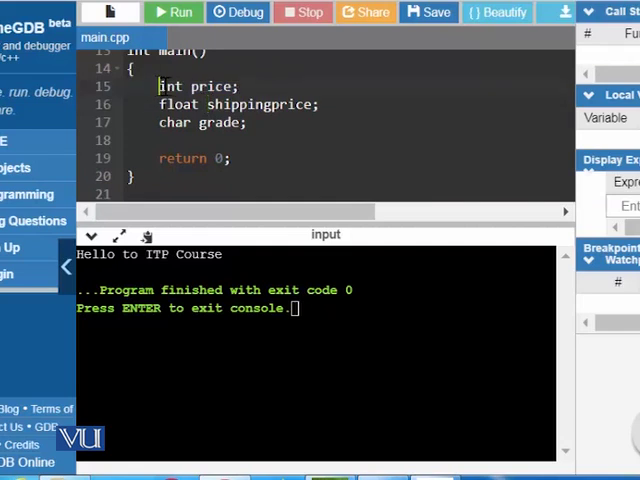
{"action": "left_click_drag", "start_coordinate": [160, 86], "coordinate": [246, 122]}
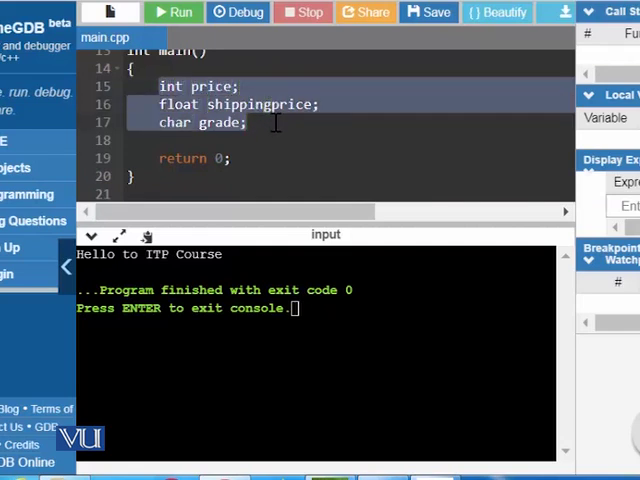